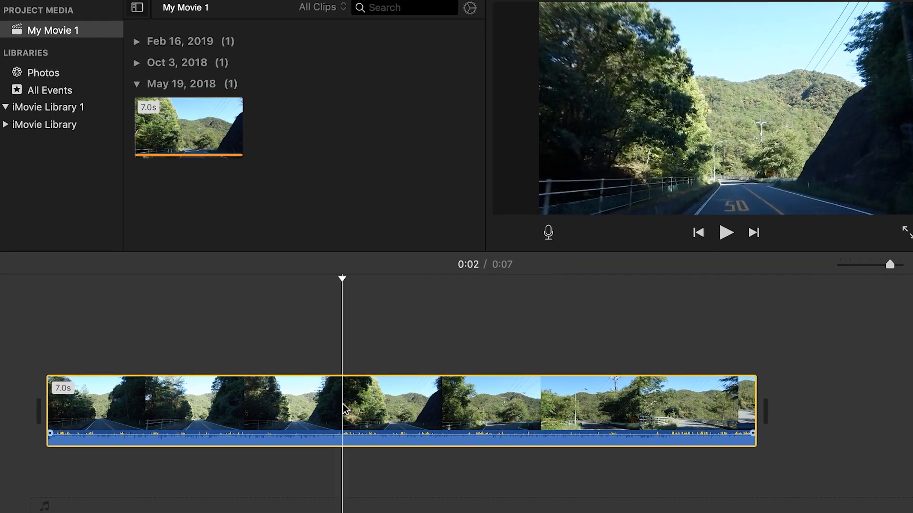
Detach the road clip's audio into its own green track beneath the video.
right_click(344, 411)
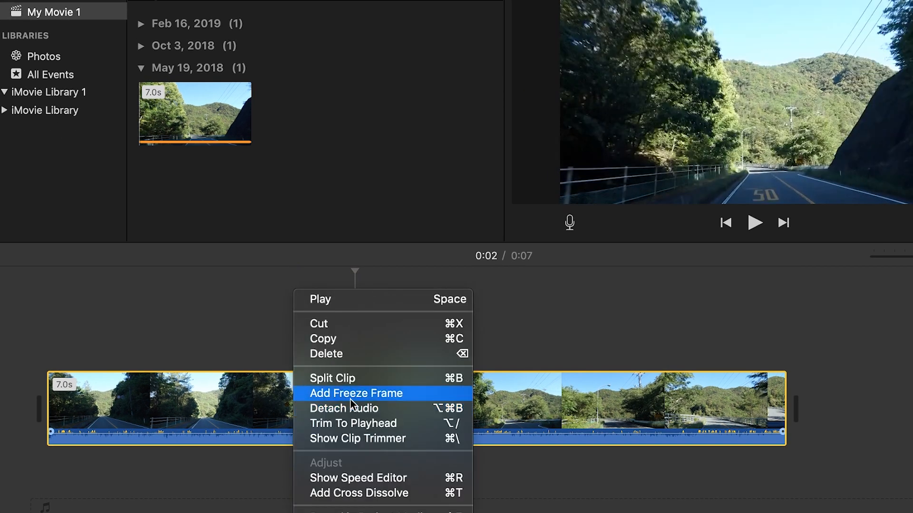
click(342, 409)
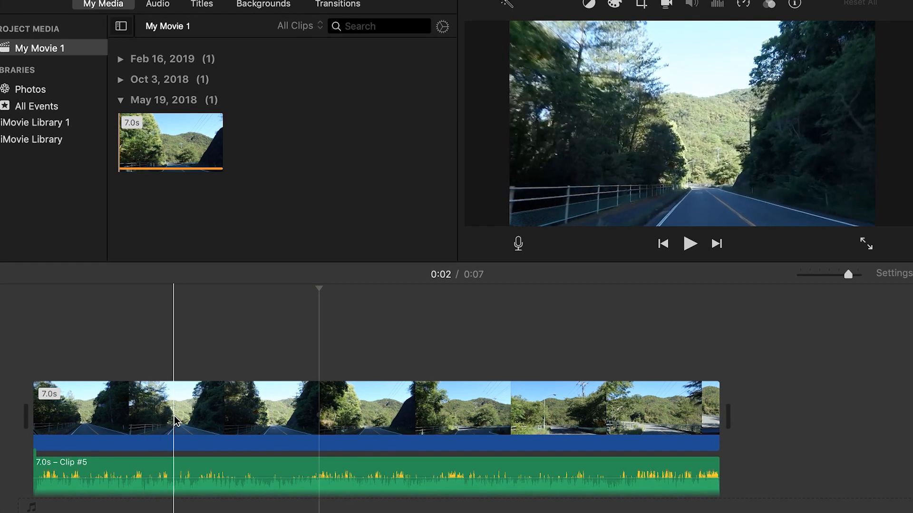
Split the road video at 0:01 and select the longer second piece for removal.
click(177, 422)
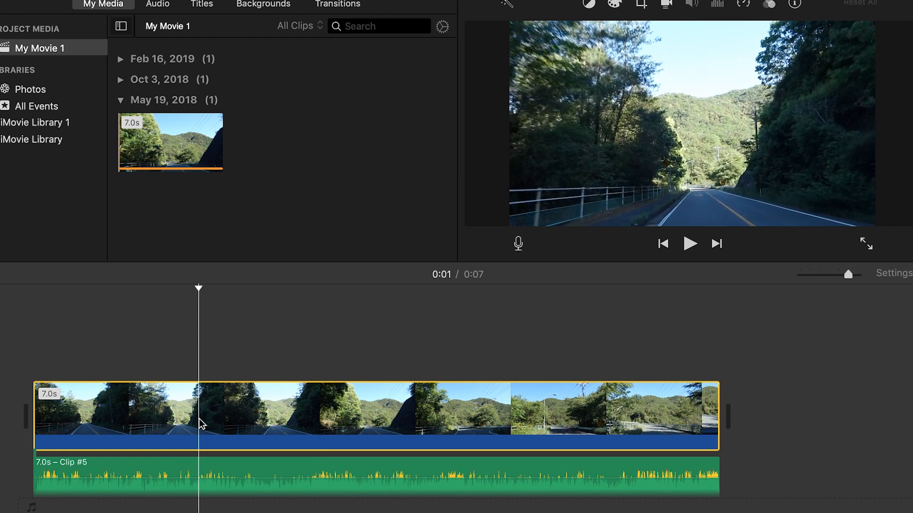
right_click(200, 424)
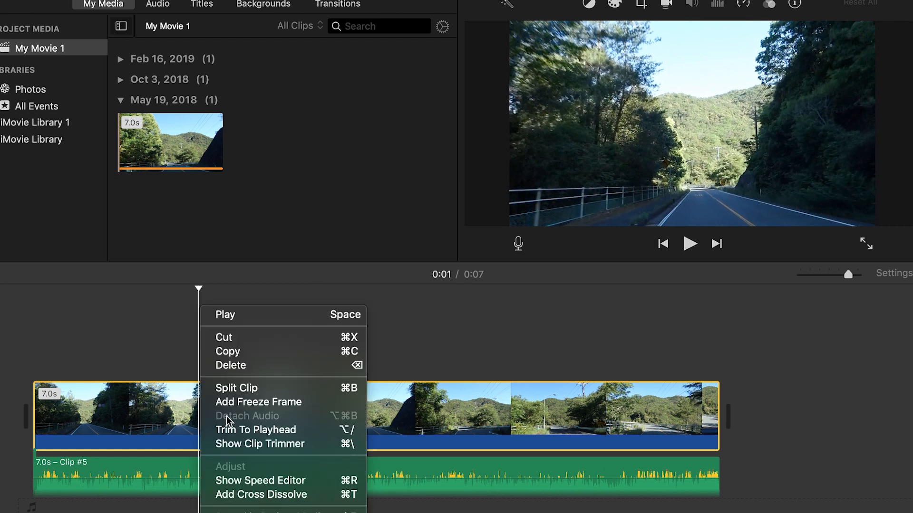
click(238, 396)
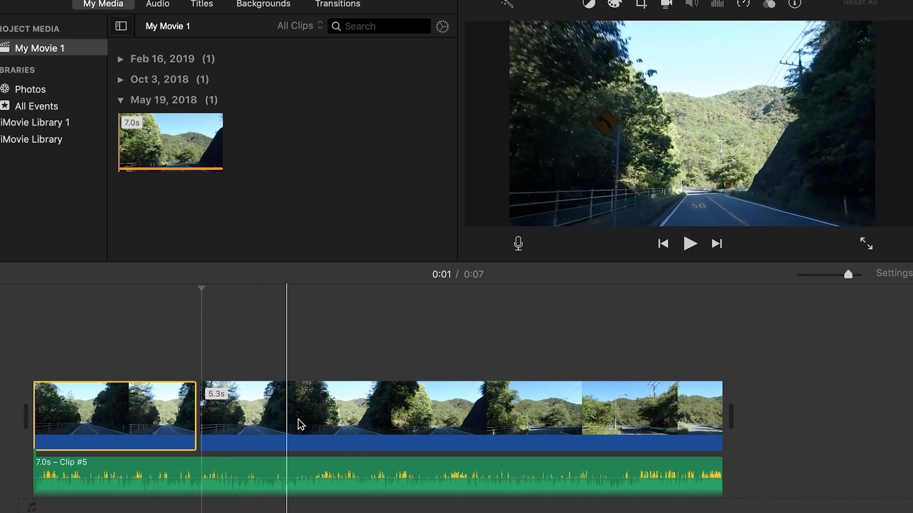
click(340, 425)
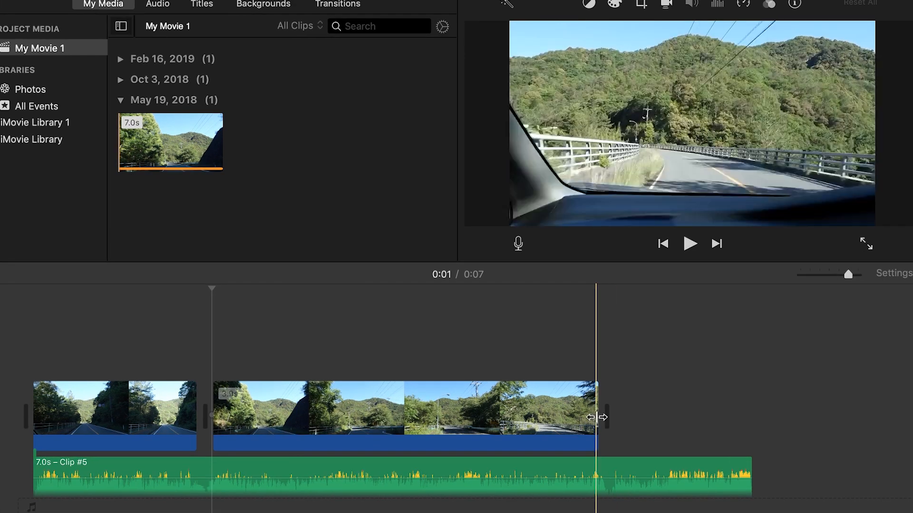
Trim the second video piece to 3.2 seconds and the detached audio to 6.1 seconds.
drag(597, 416, 591, 417)
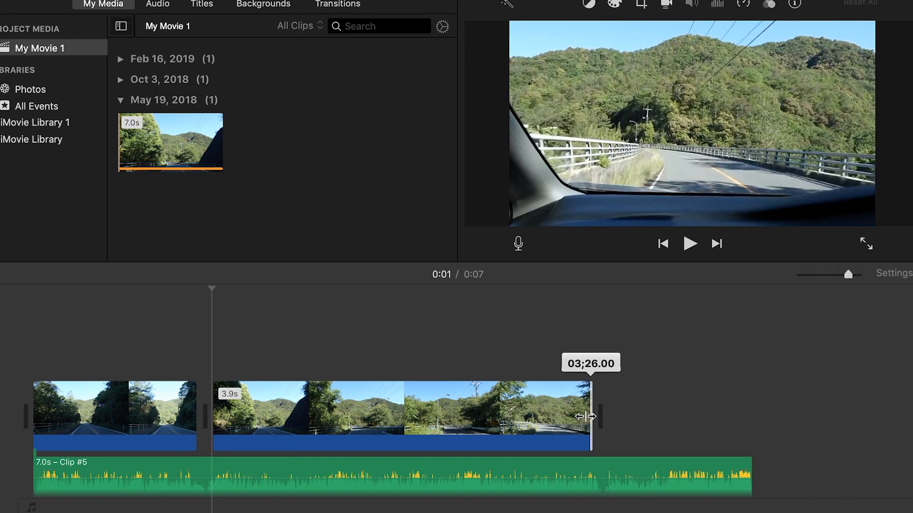
drag(590, 417, 527, 418)
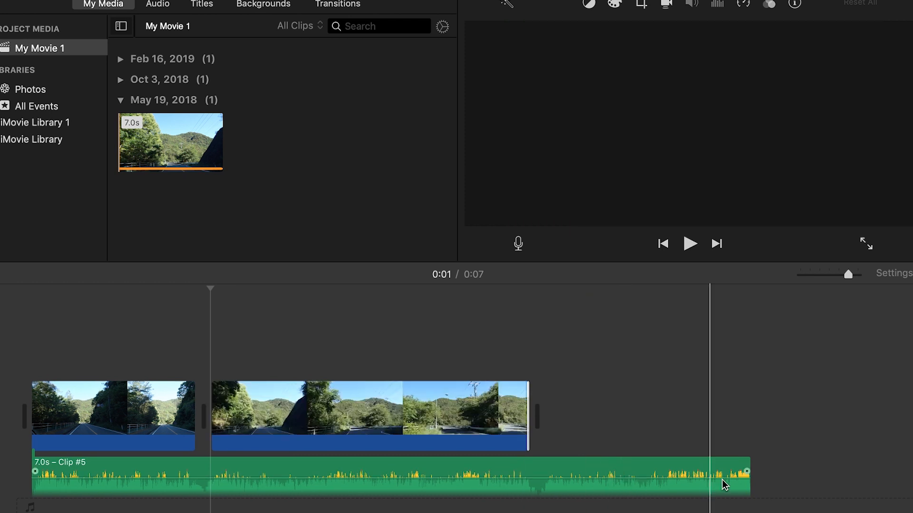
drag(746, 471, 684, 470)
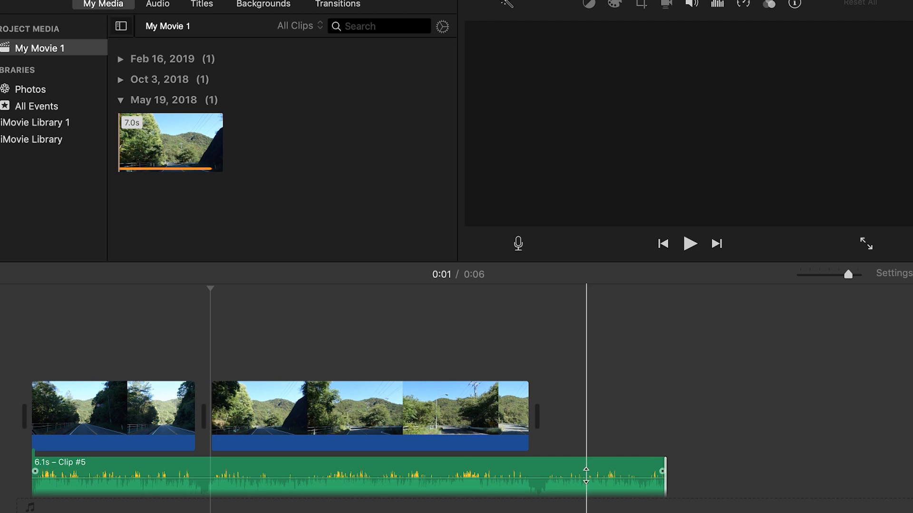
right_click(585, 479)
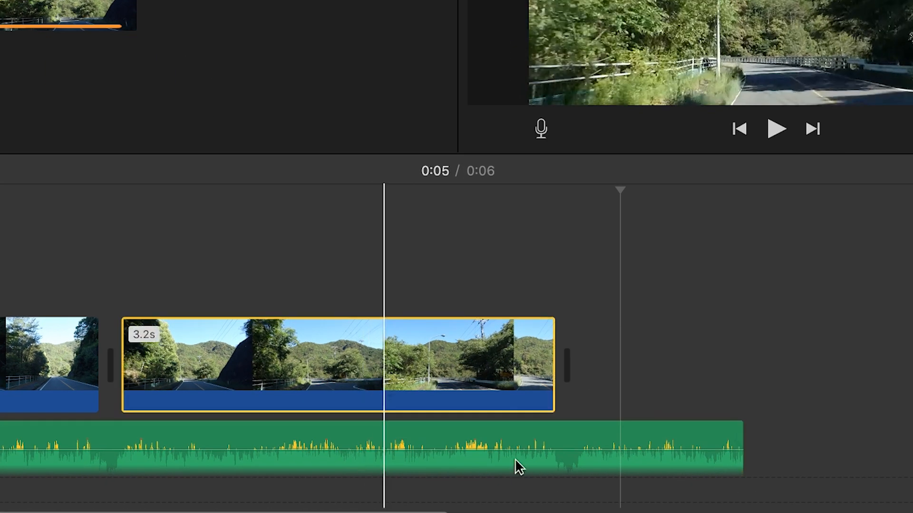
Split the detached audio at 0:03, leaving a 2.9-second latter piece.
right_click(518, 466)
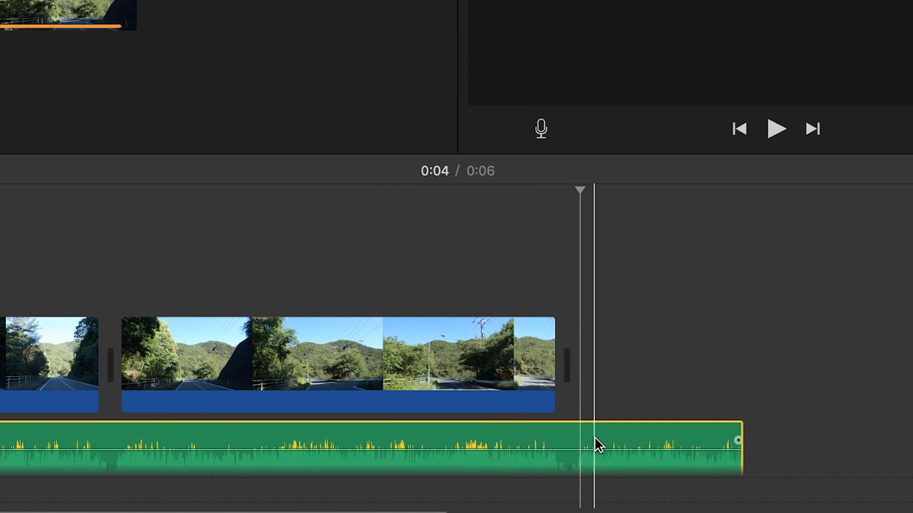
right_click(597, 446)
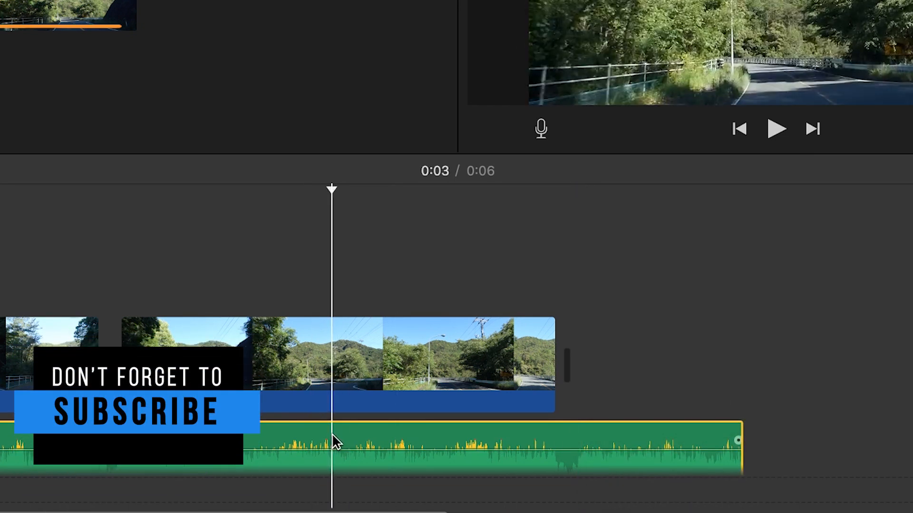
right_click(335, 442)
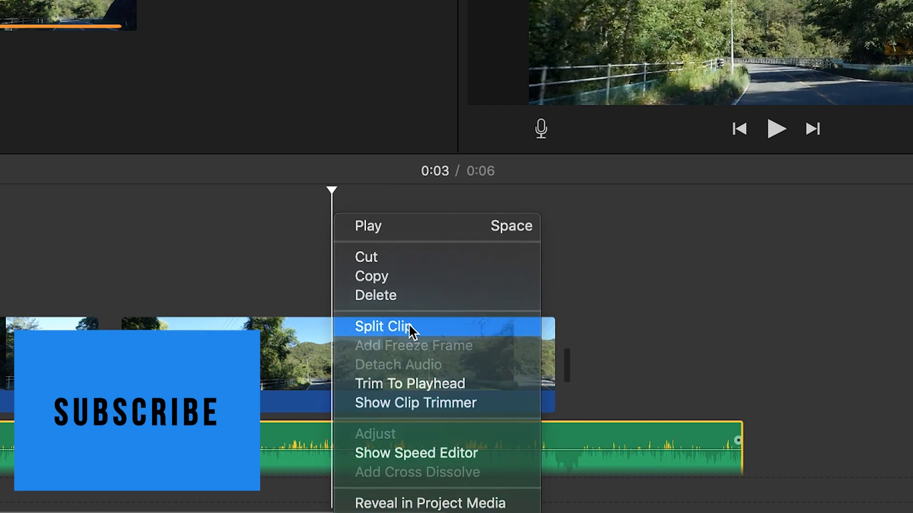
click(386, 326)
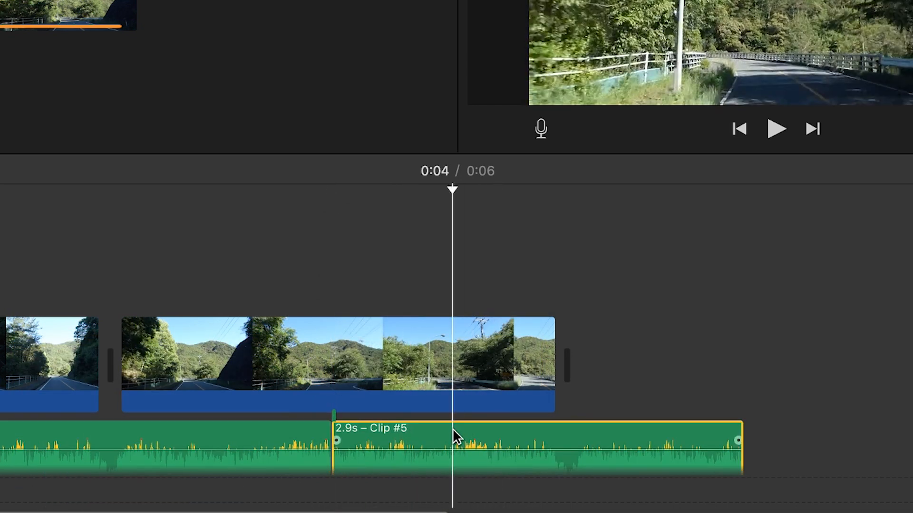